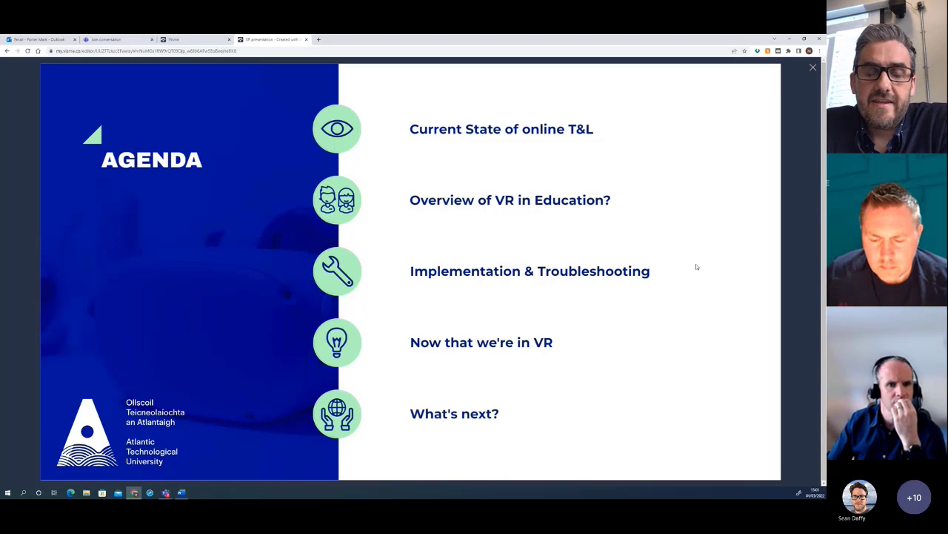
{"action": "mouse_move", "coordinate": [670, 353]}
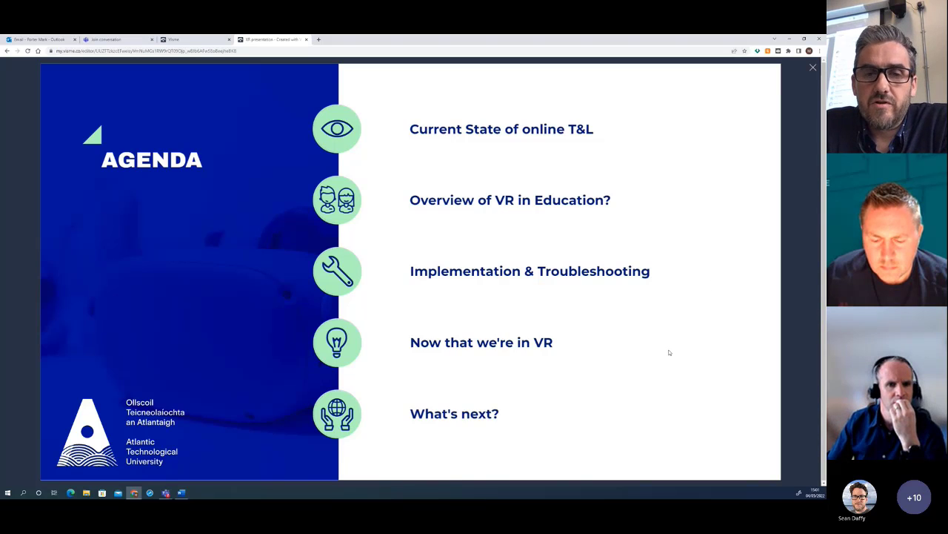
{"action": "mouse_move", "coordinate": [713, 327]}
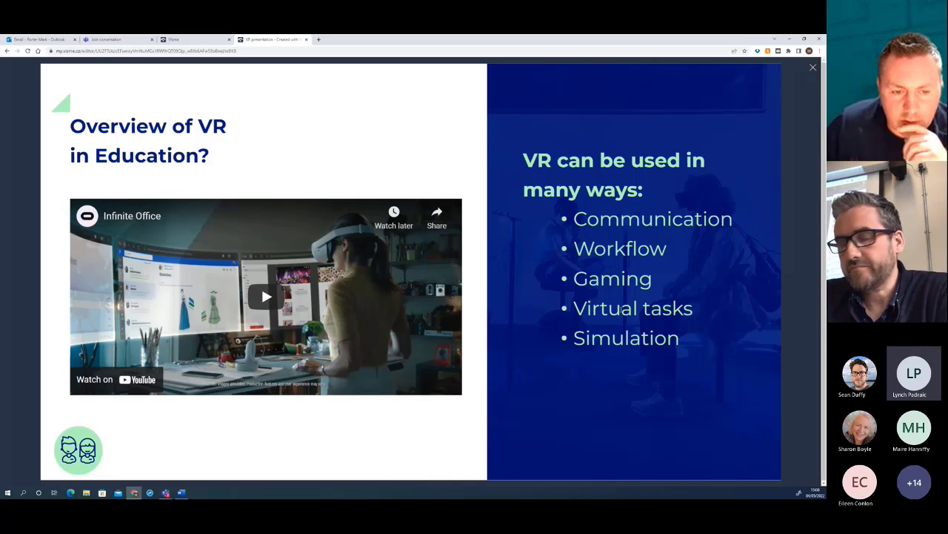
- Play the embedded Infinite Office YouTube video and let it run
{"action": "left_click", "coordinate": [266, 296]}
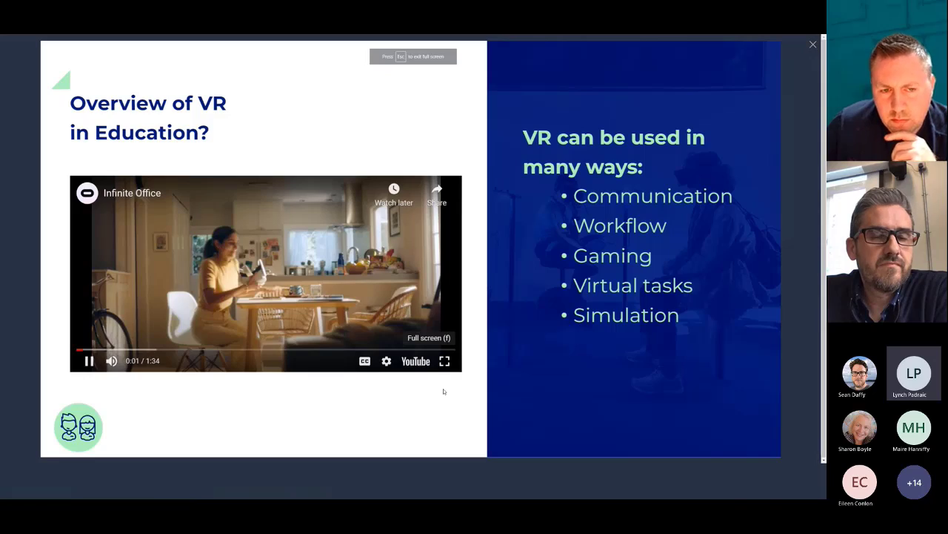
{"action": "left_click", "coordinate": [445, 361]}
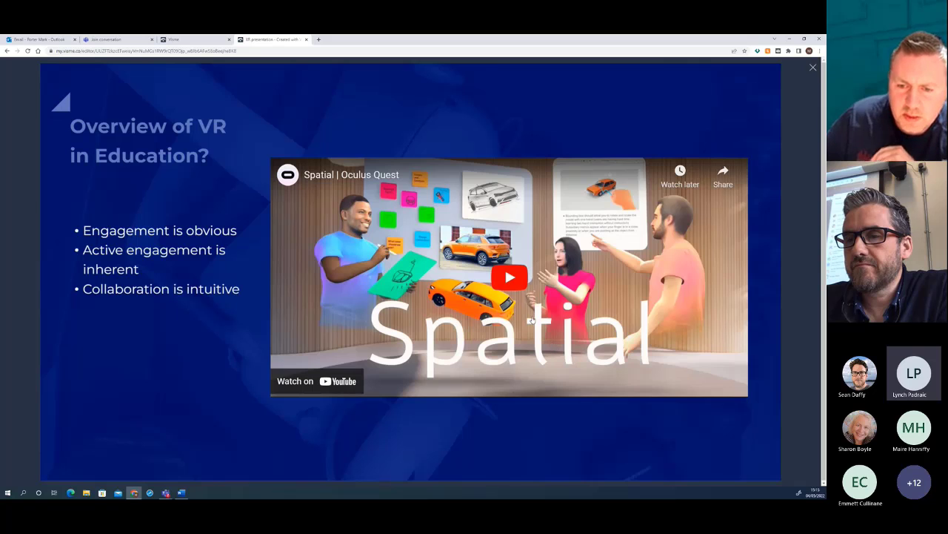
- Play the embedded 'Spatial | Oculus Quest' YouTube video
{"action": "left_click", "coordinate": [510, 277]}
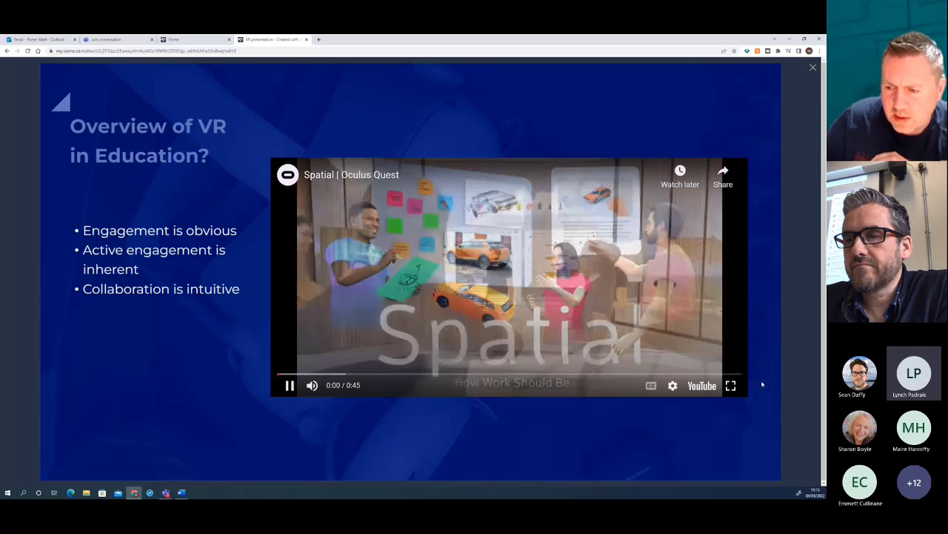
{"action": "left_click", "coordinate": [731, 385]}
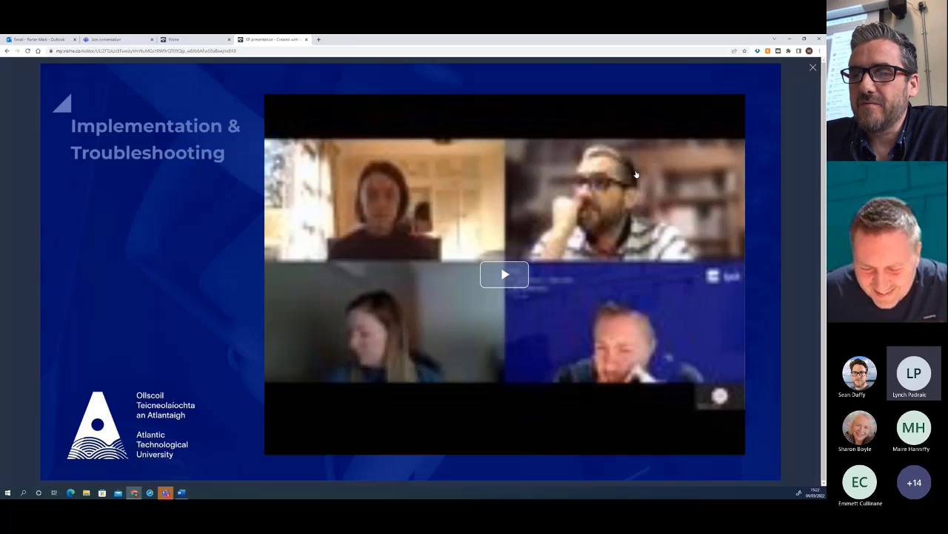
{"action": "mouse_move", "coordinate": [540, 328]}
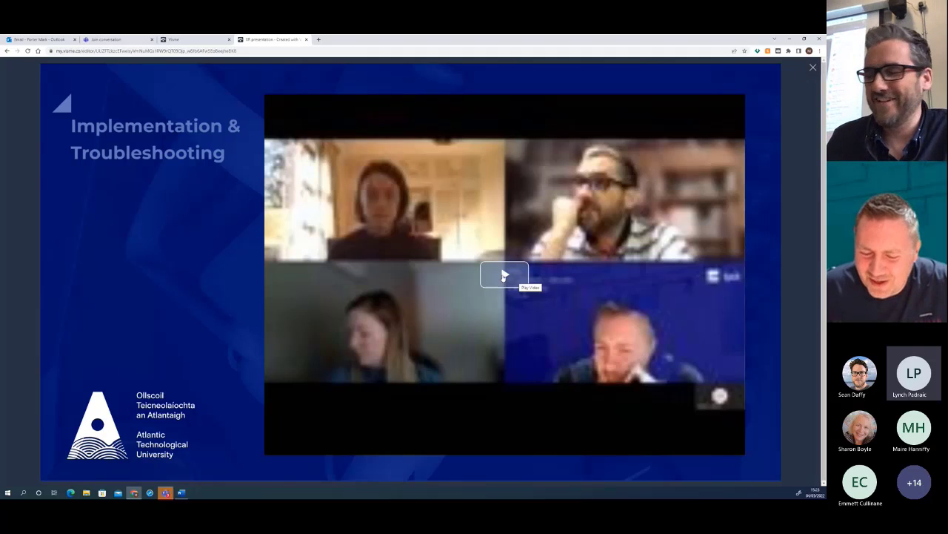
- Play the embedded four-person call video on the Implementation & Troubleshooting slide
{"action": "left_click", "coordinate": [504, 275]}
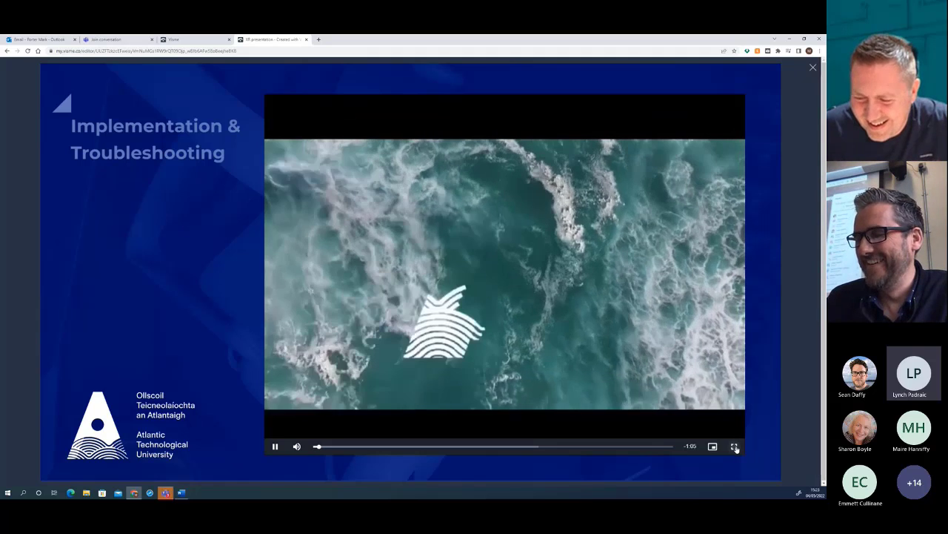
{"action": "left_click", "coordinate": [735, 446]}
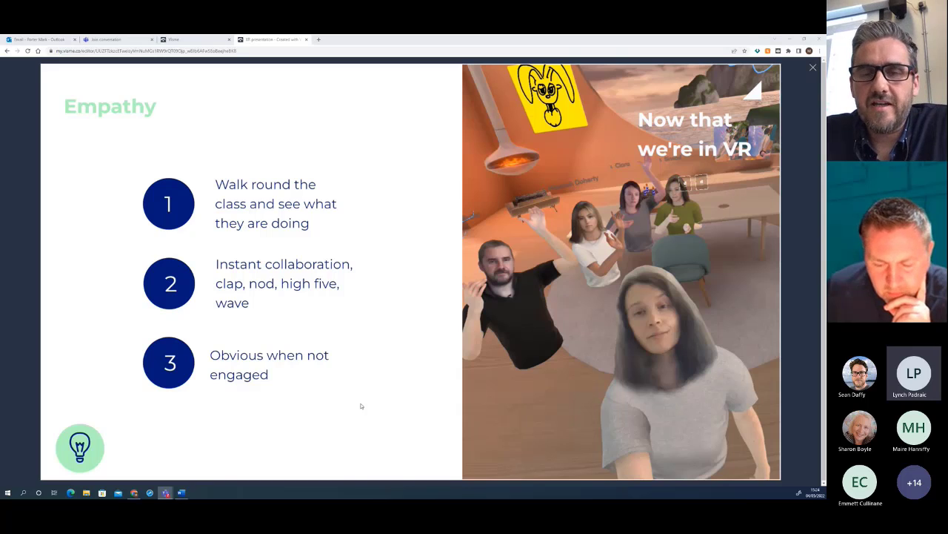
{"action": "mouse_move", "coordinate": [441, 397]}
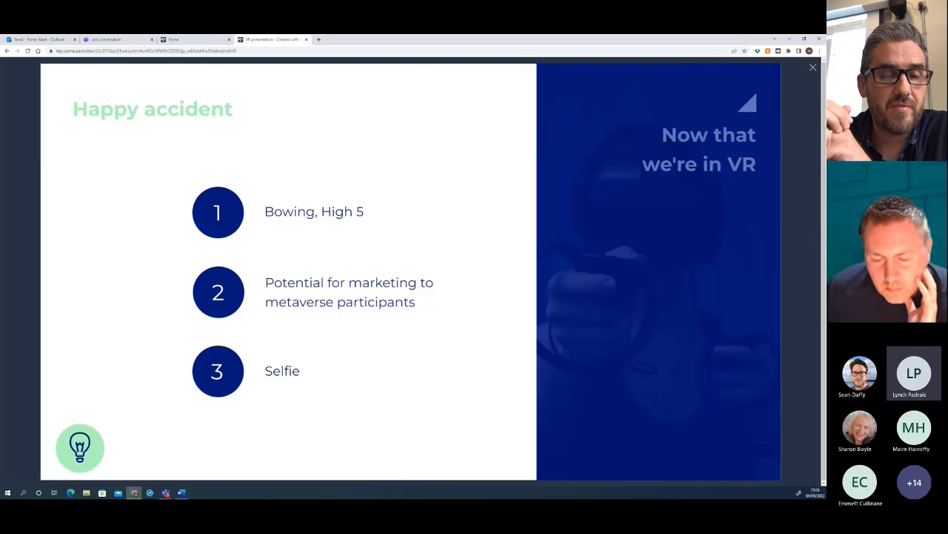
{"action": "mouse_move", "coordinate": [467, 338]}
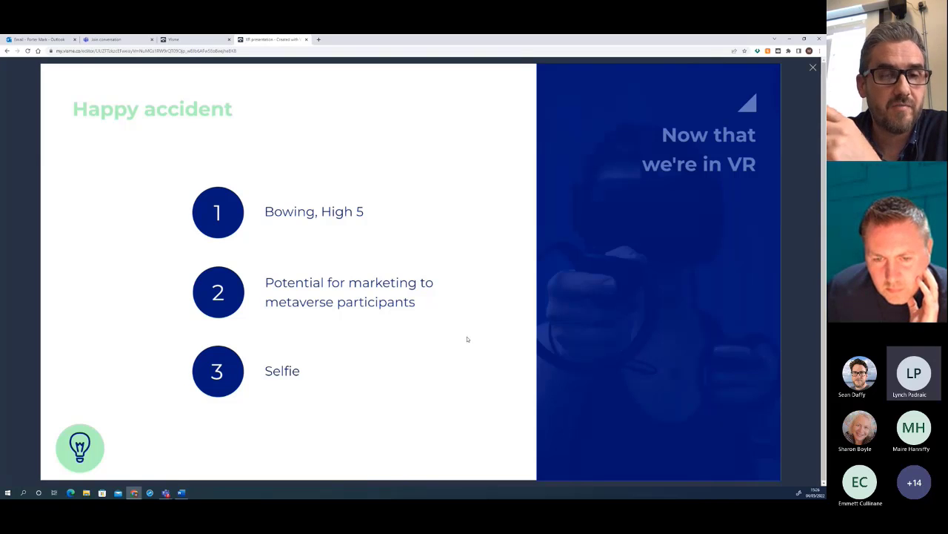